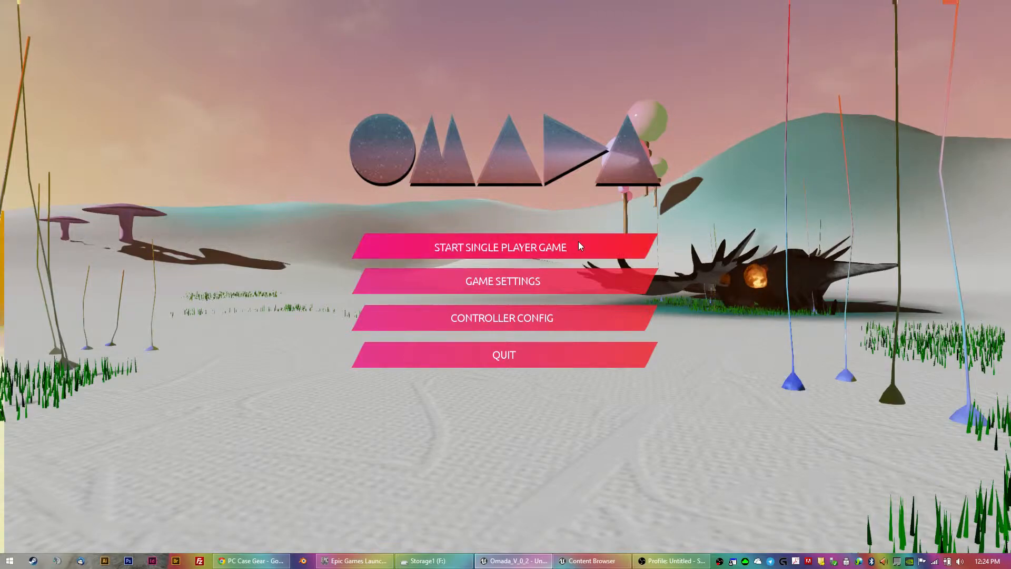
- Start a single-player Omada game to reach the Builder, Ninja and Farmer selection
left_click(502, 247)
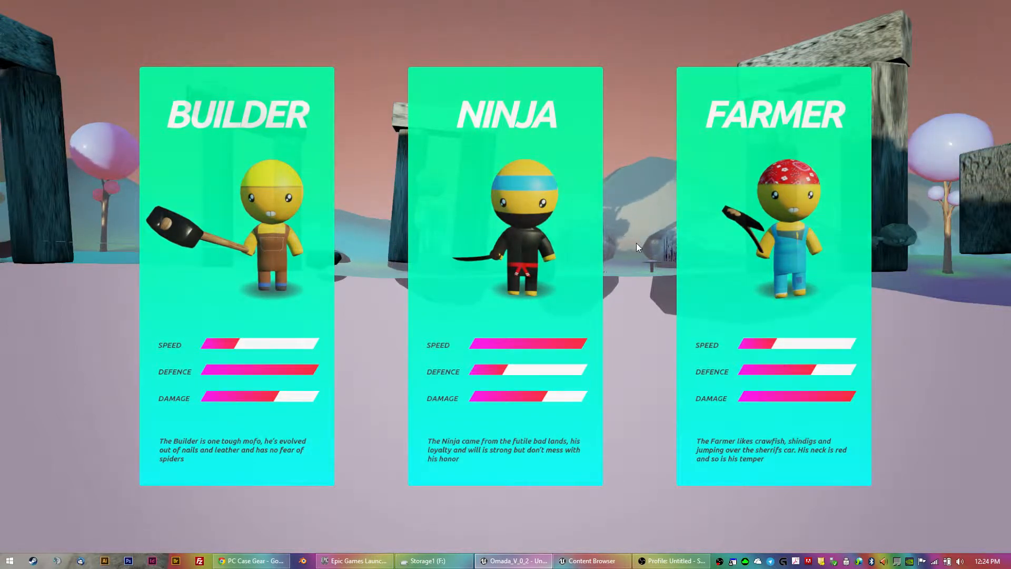
left_click(236, 226)
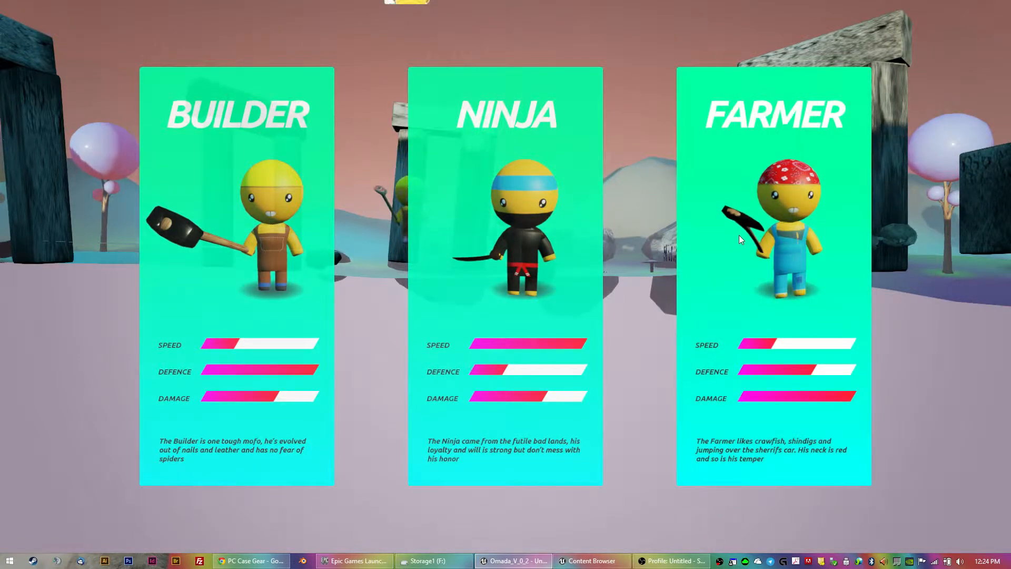
- Choose a character card and fight enemies until the score reads 3
left_click(773, 238)
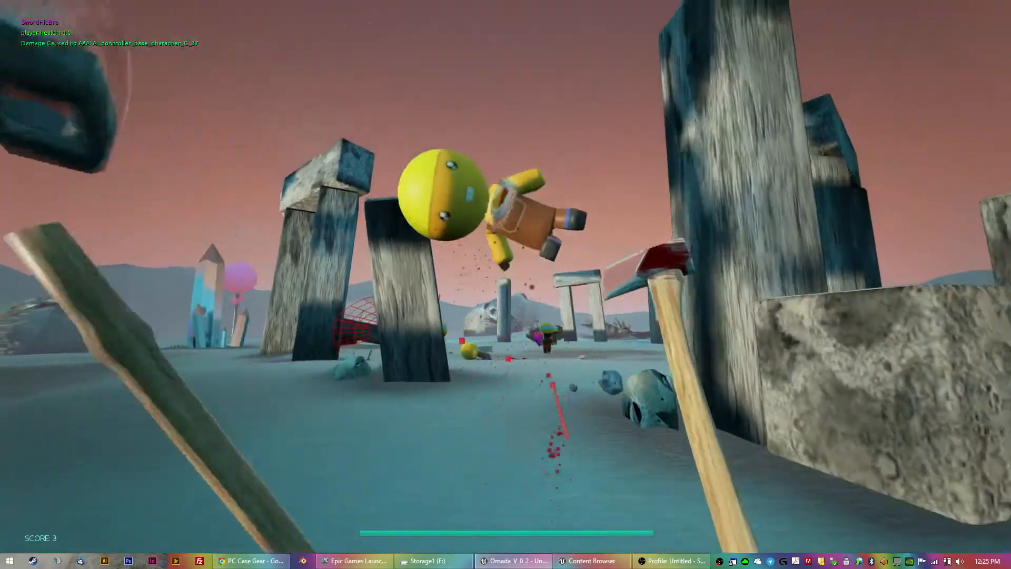
mouse_move(506, 284)
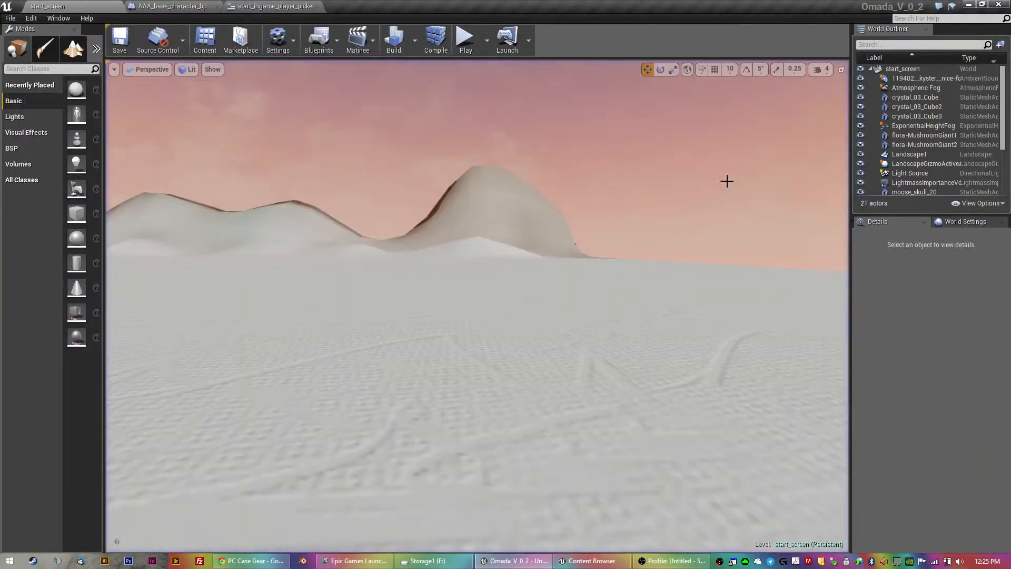
mouse_move(416, 229)
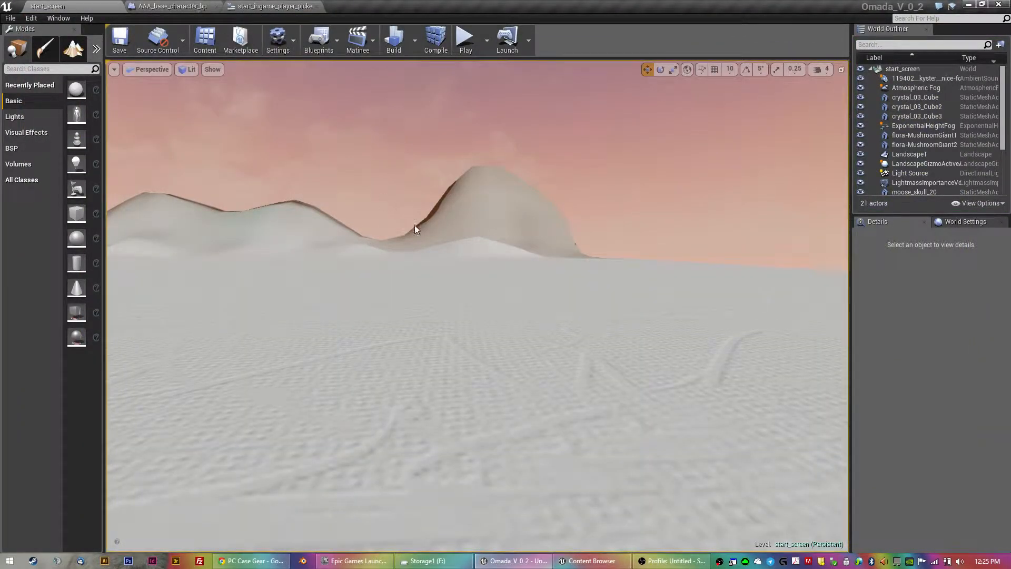
- Recompile AAA_base_character_bp and scroll to the 'function pick mesh' comment
left_click(170, 6)
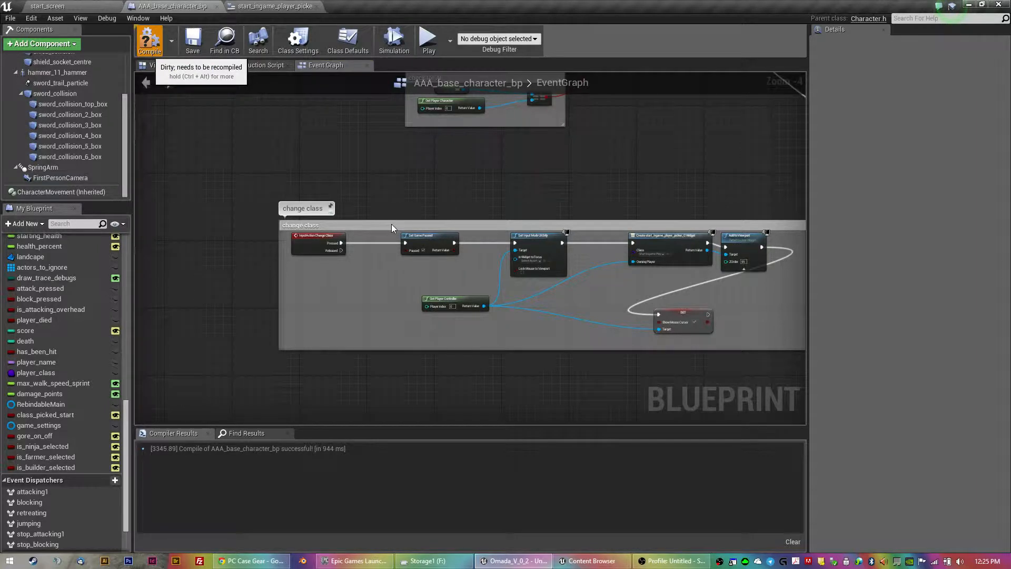
scroll("down", 3)
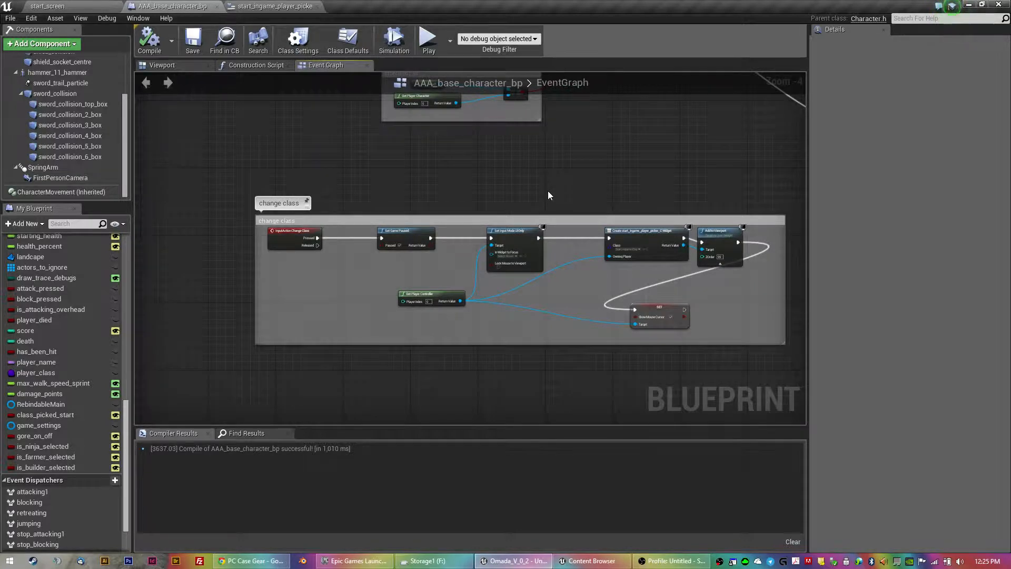
mouse_move(629, 153)
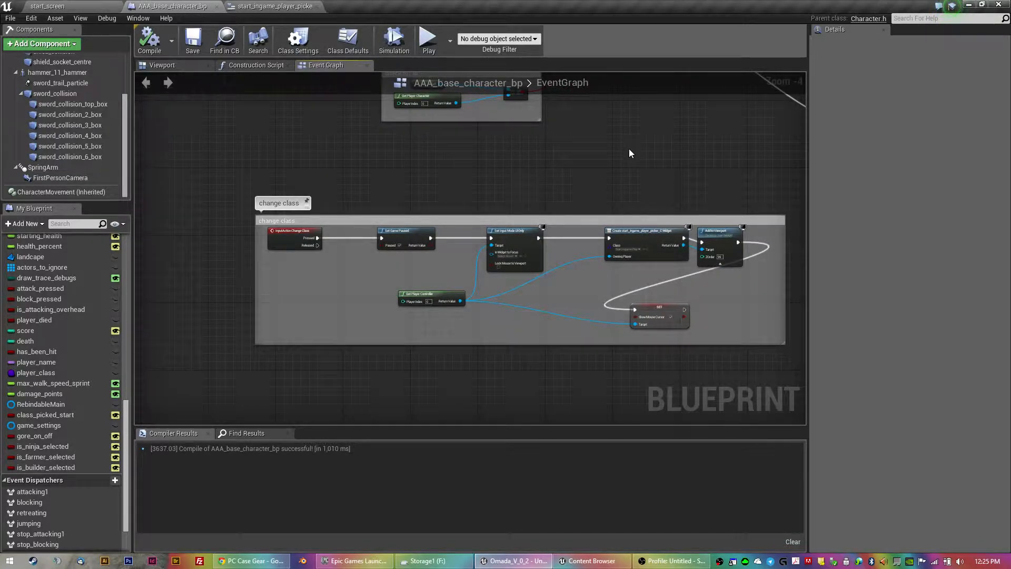
mouse_move(625, 163)
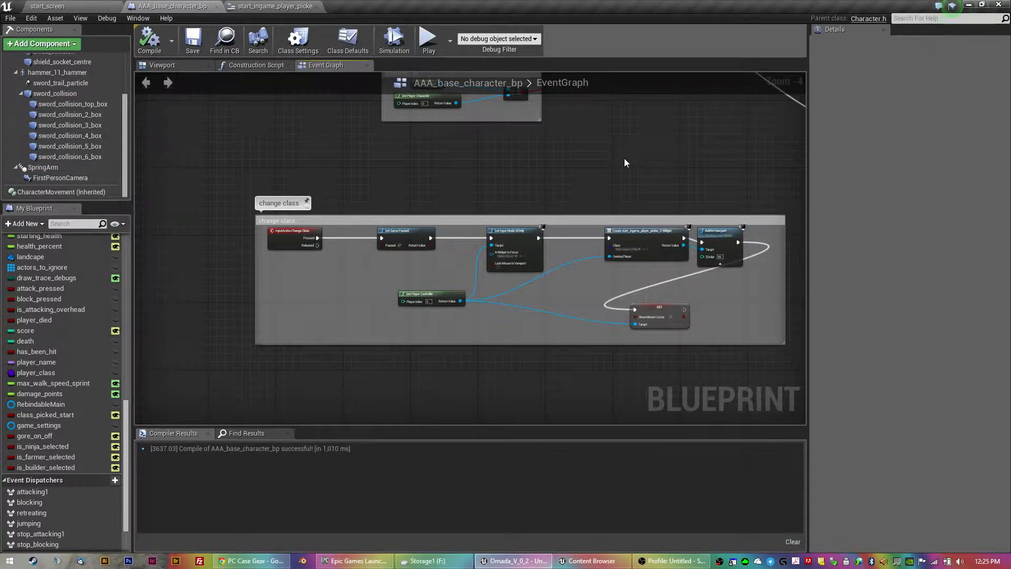
scroll("down", 3)
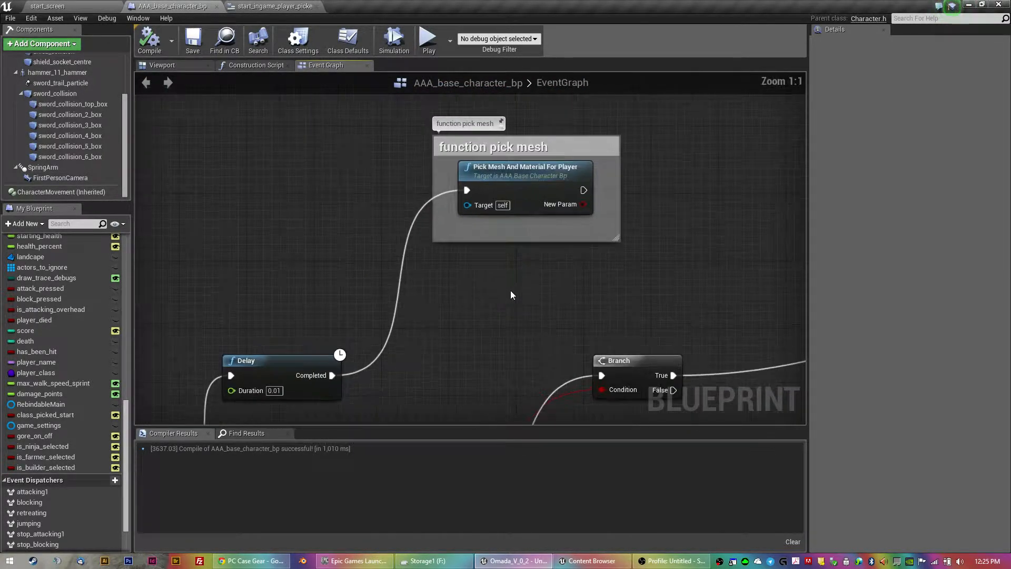
- Open Pick Mesh And Material For Player and inspect the Mesh and Hammer variables
double_click(525, 166)
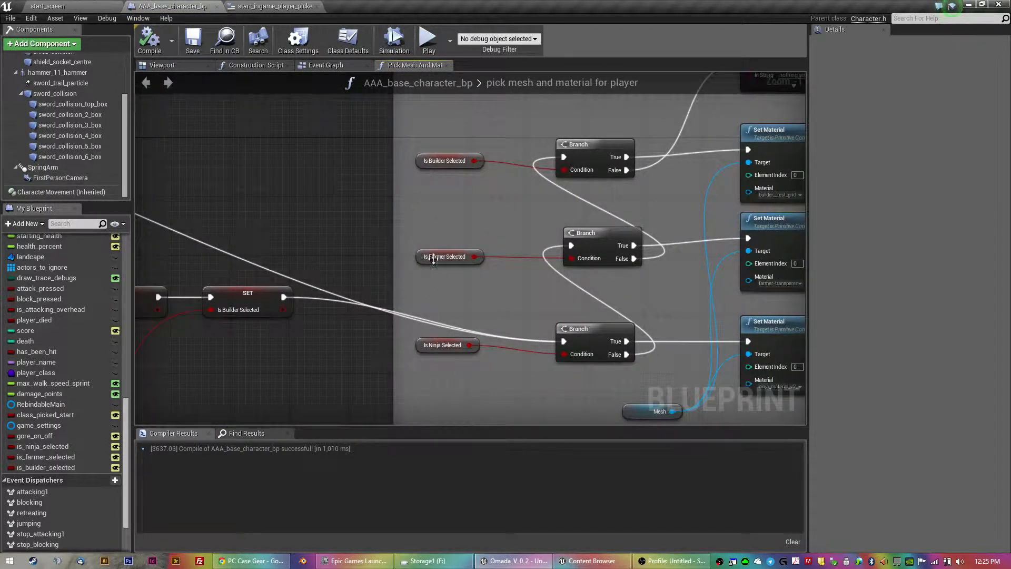
scroll("down", 3)
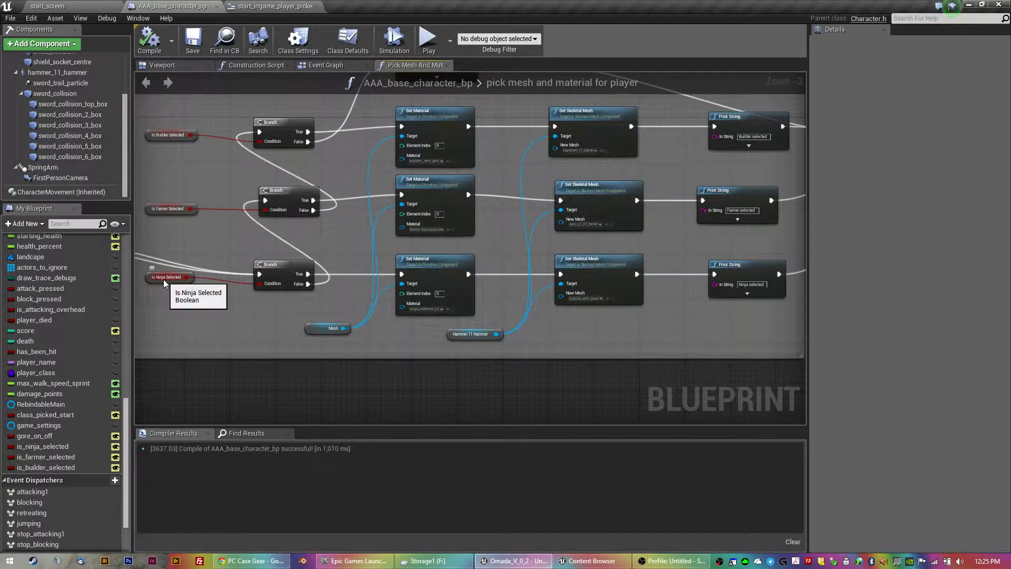
mouse_move(308, 284)
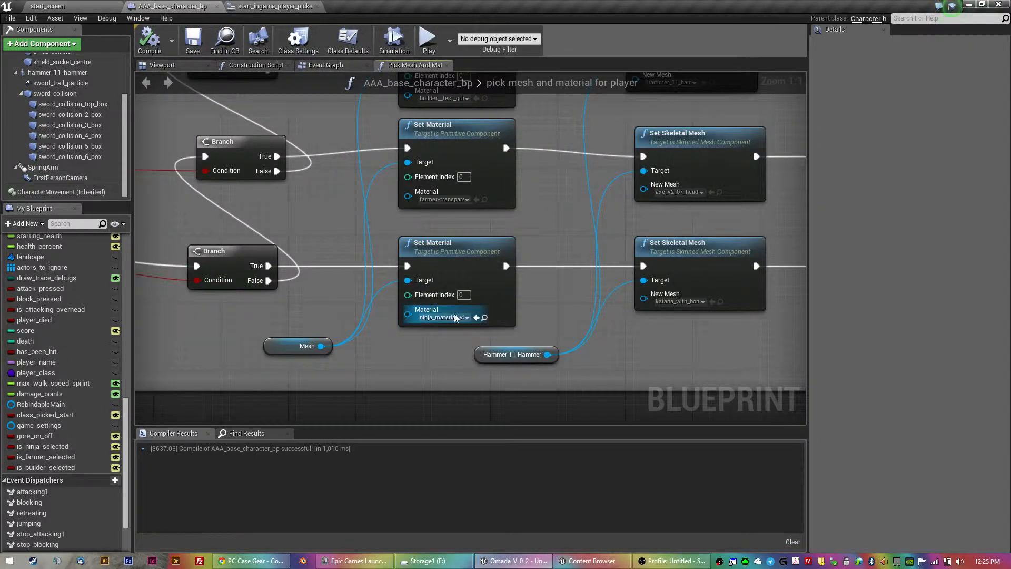
left_click(297, 345)
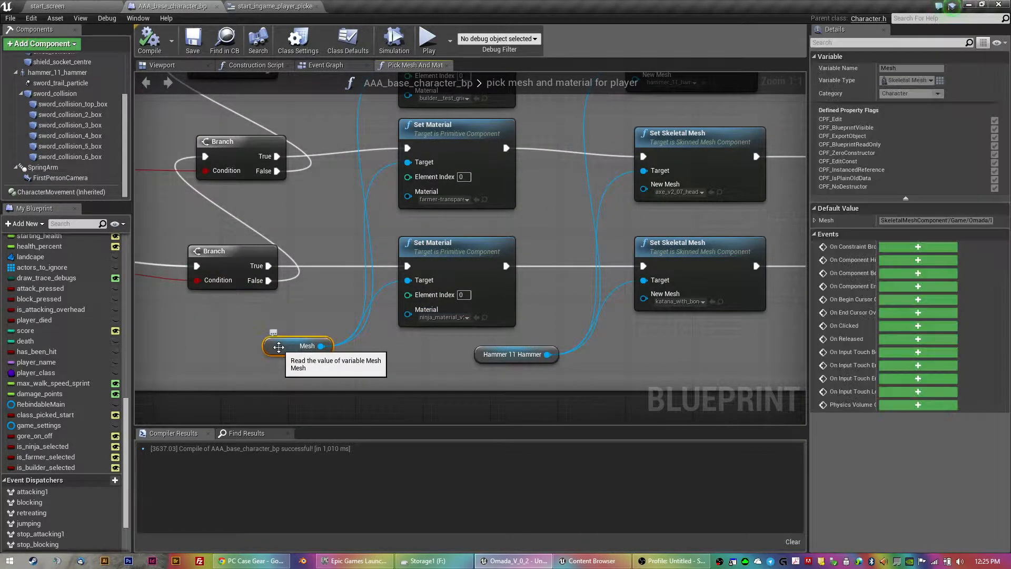
left_click(516, 354)
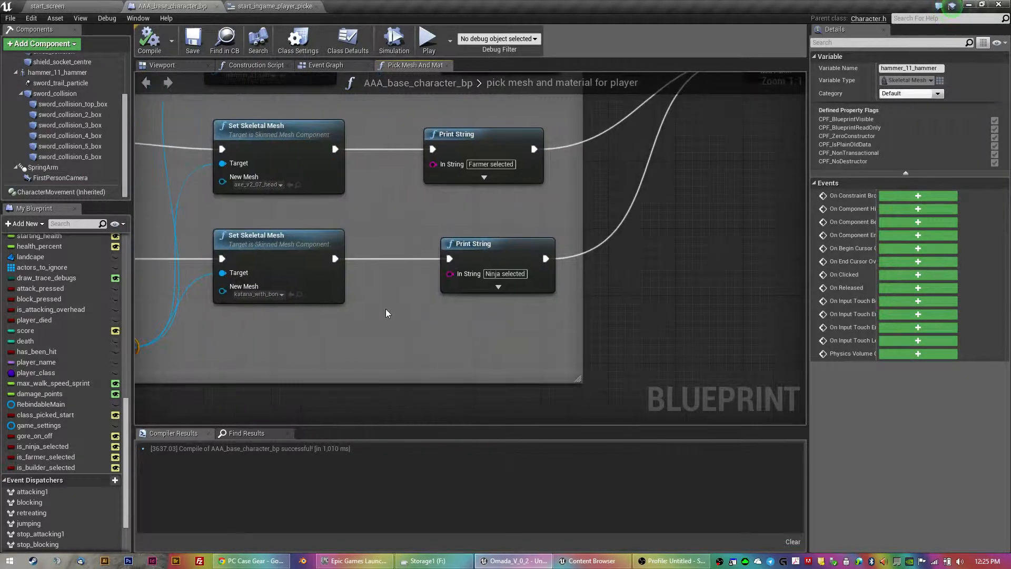
scroll("down", 3)
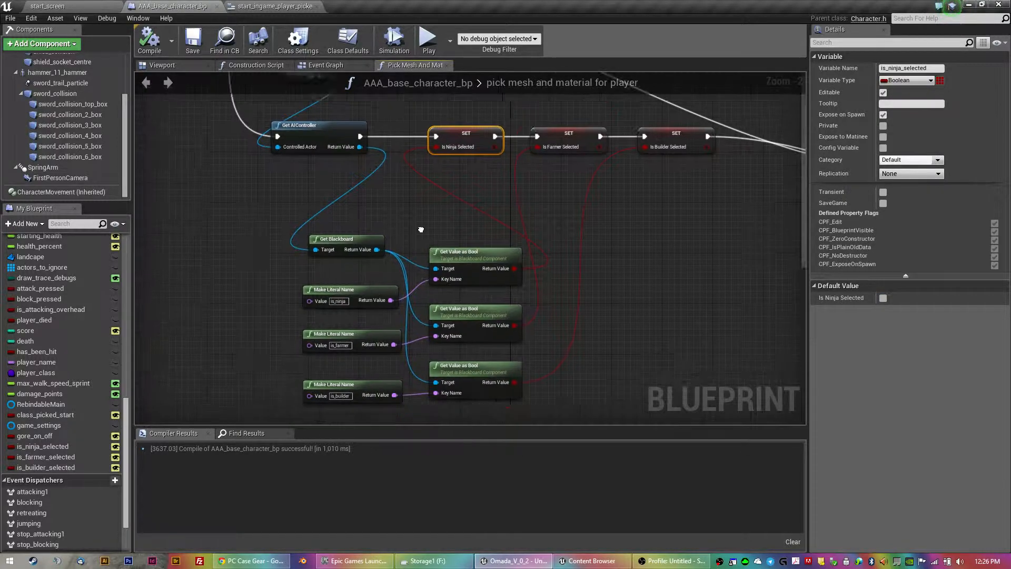
scroll("down", 3)
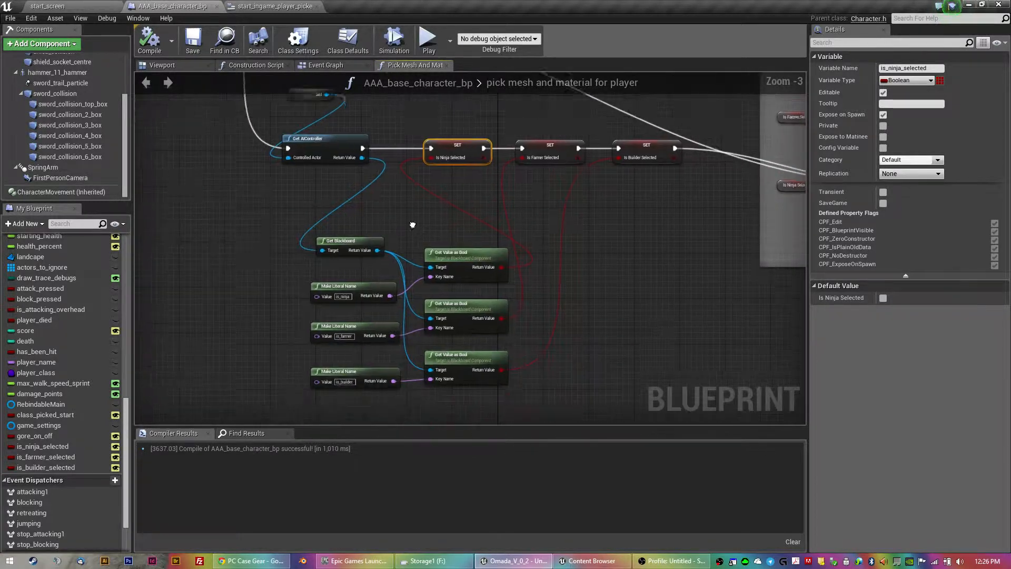
scroll("down", 3)
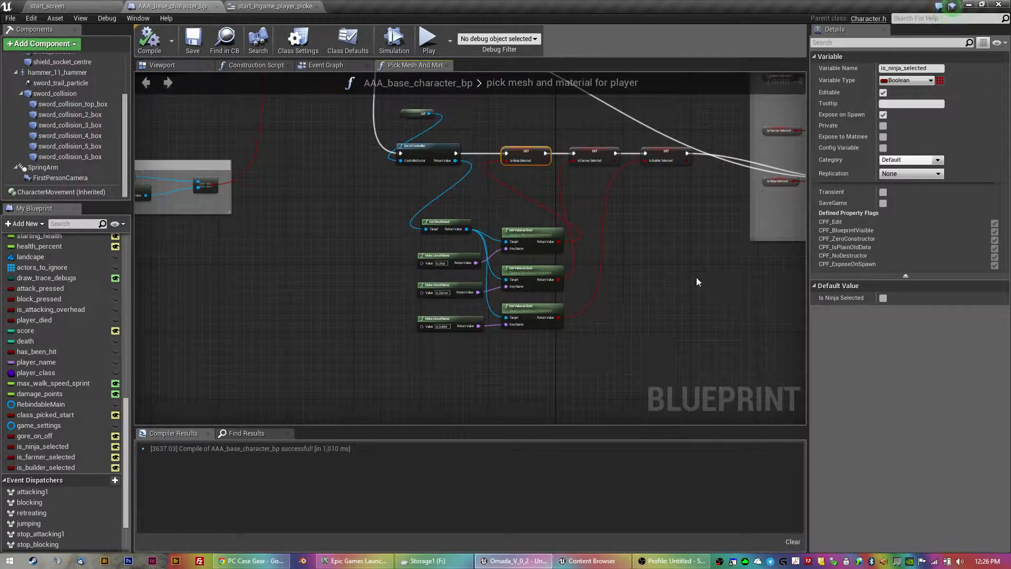
mouse_move(652, 251)
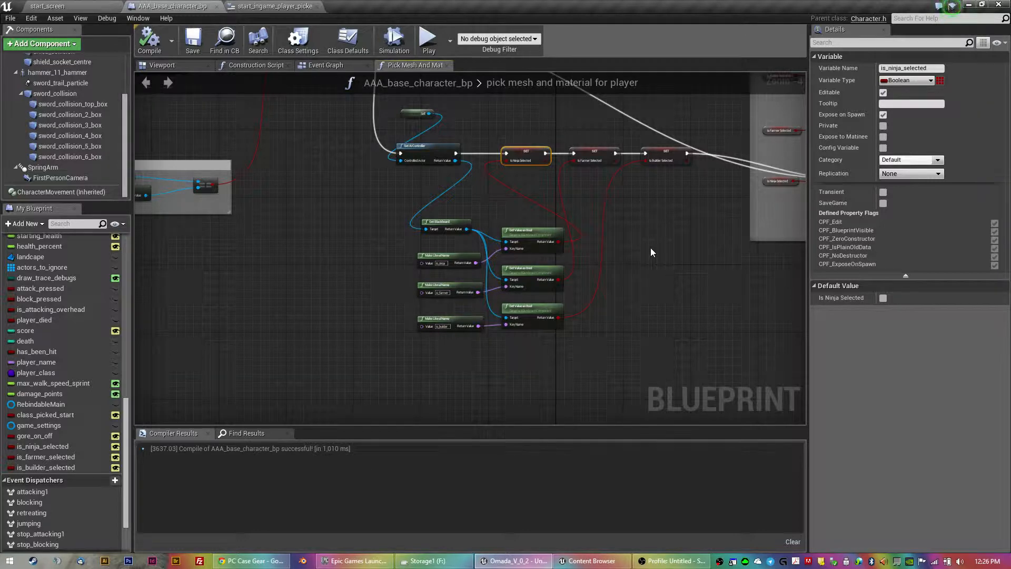
scroll("down", 3)
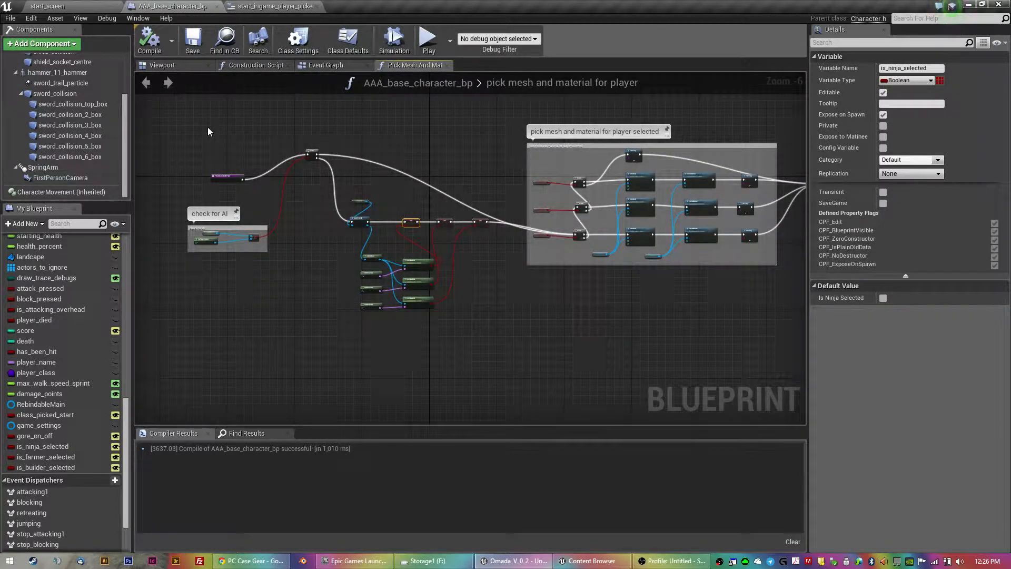
- Survey the Event Graph's ninja, farmer and builder found/hurt sound groups
left_click(326, 64)
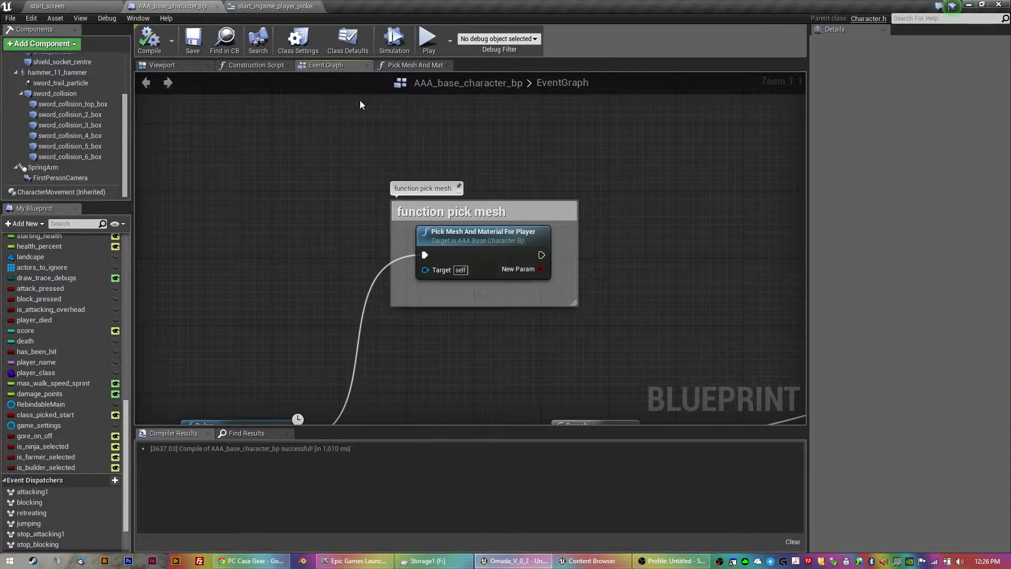
scroll("down", 3)
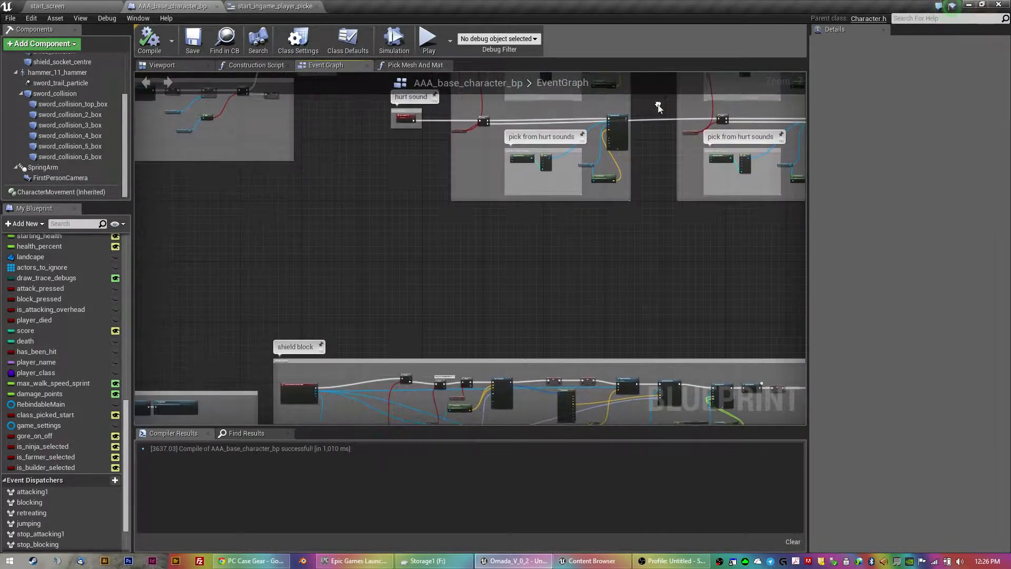
scroll("down", 3)
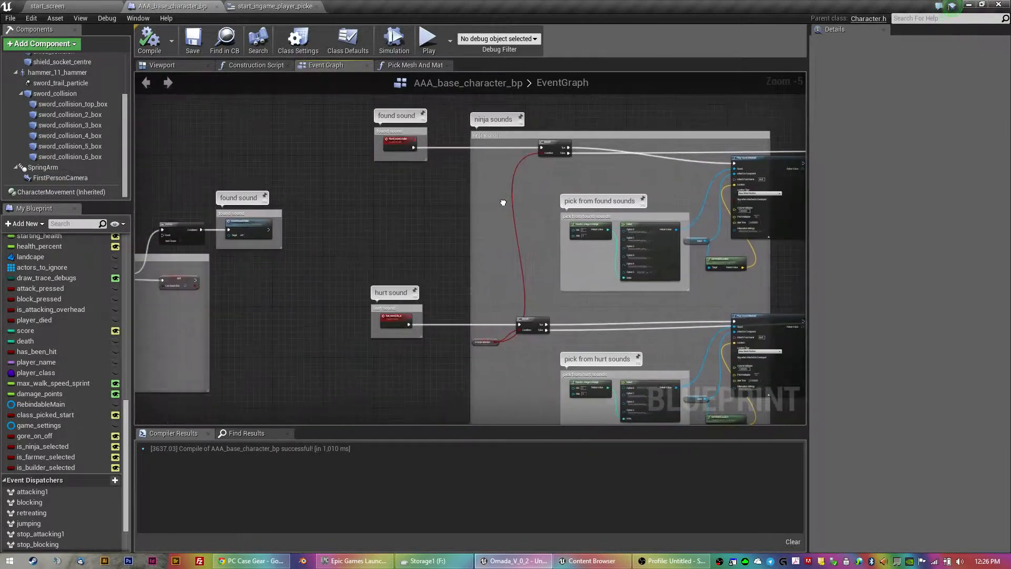
scroll("up", 3)
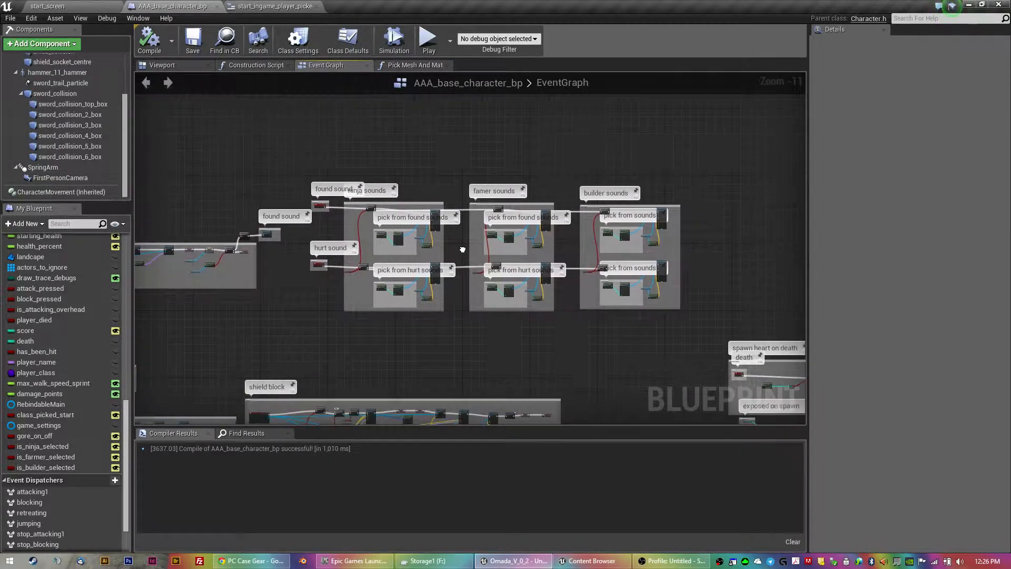
scroll("up", 3)
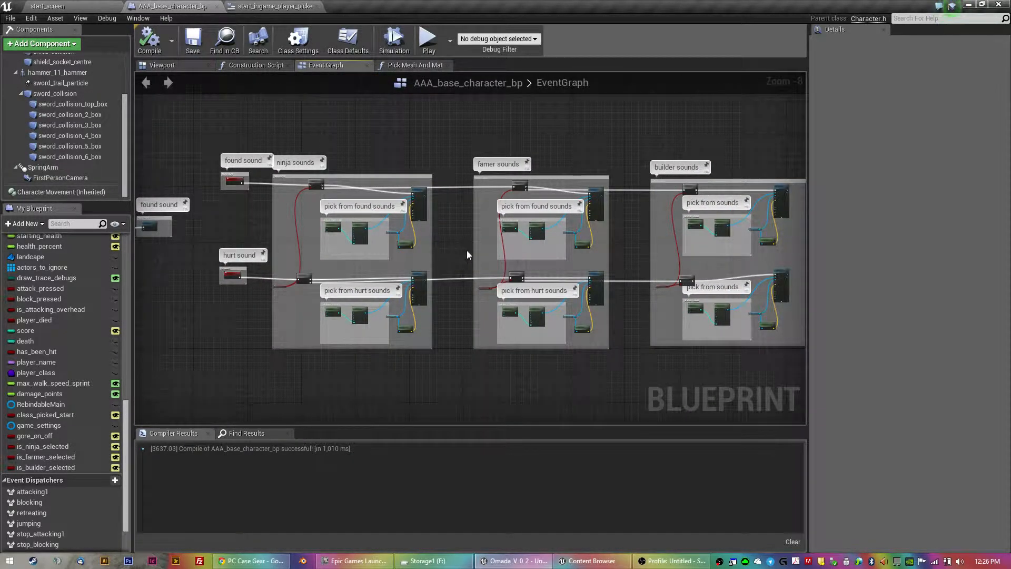
scroll("down", 3)
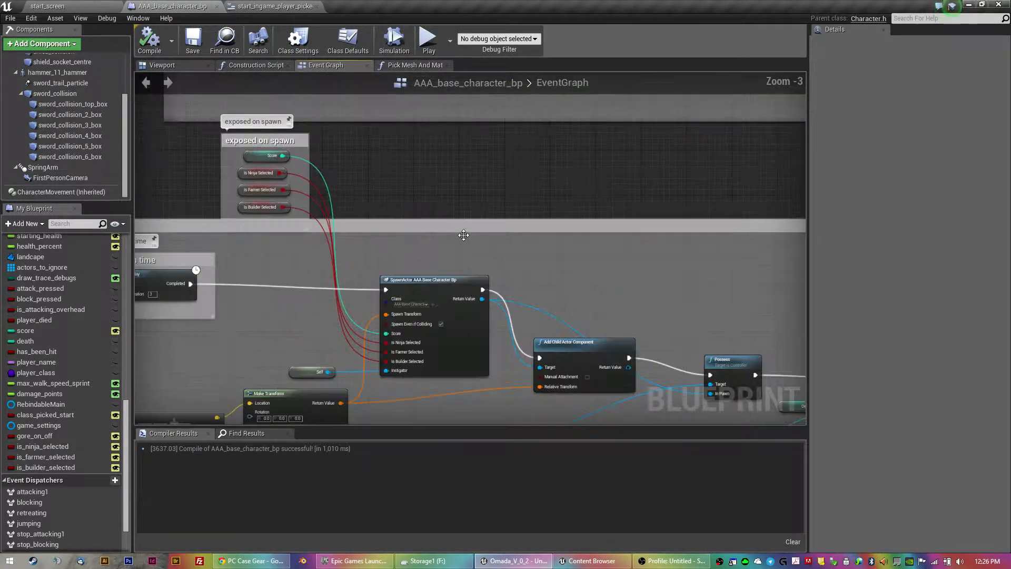
scroll("up", 3)
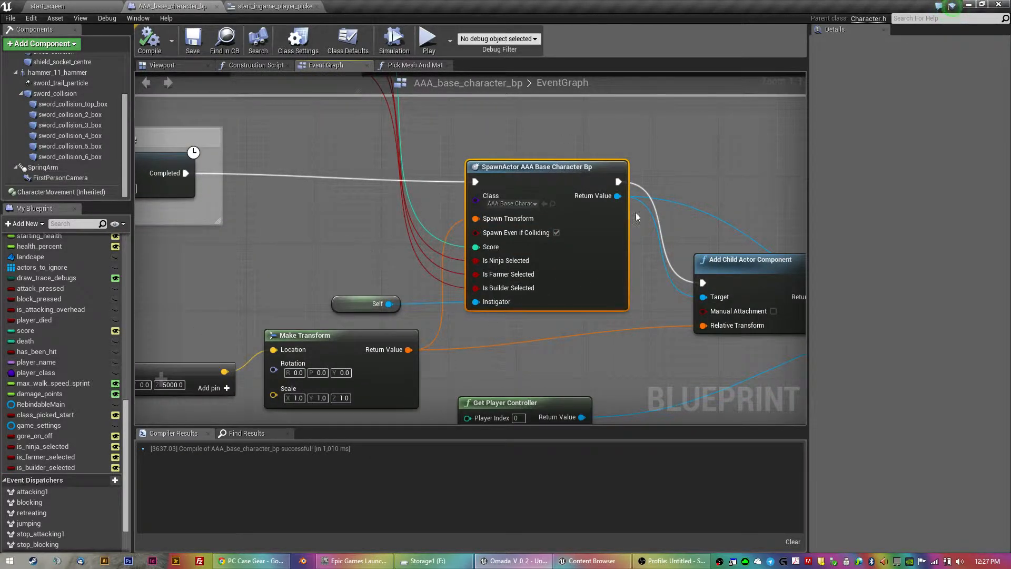
mouse_move(491, 246)
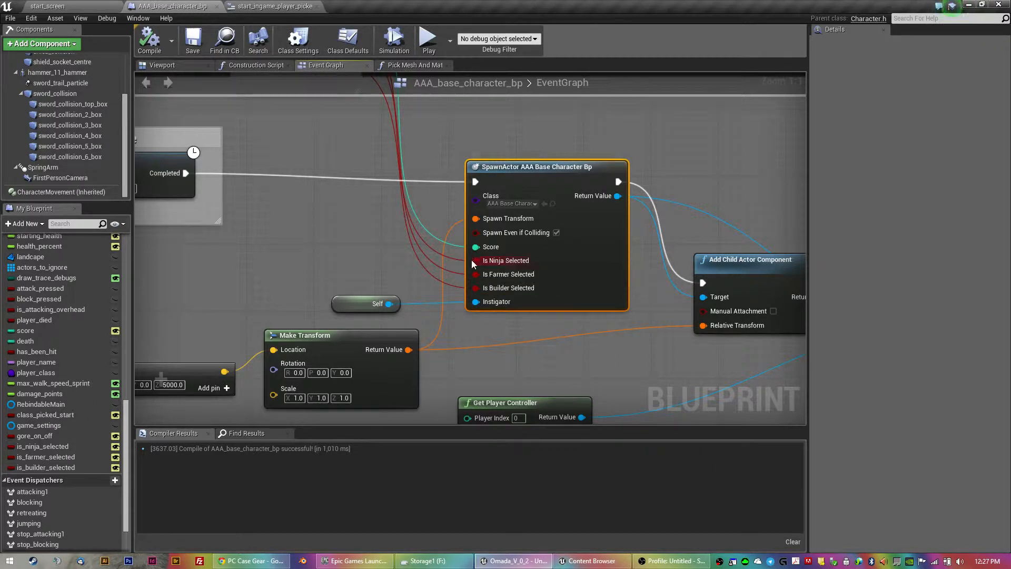
mouse_move(437, 159)
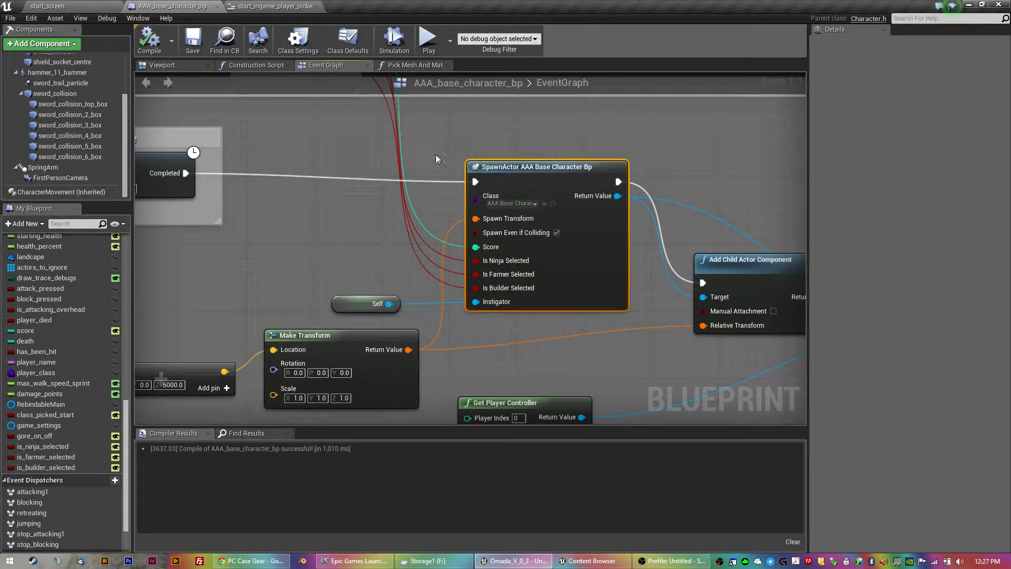
mouse_move(415, 198)
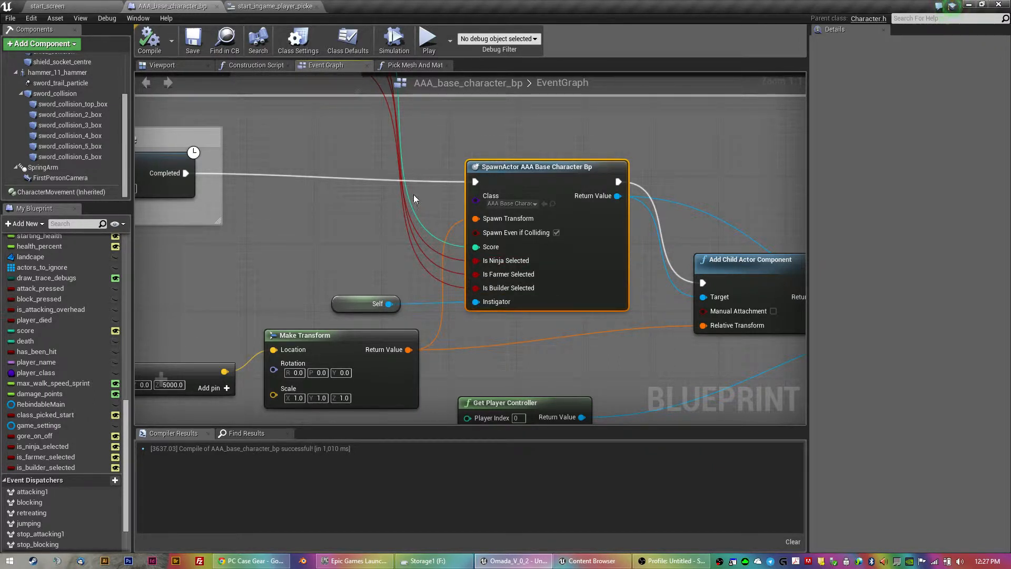
mouse_move(595, 266)
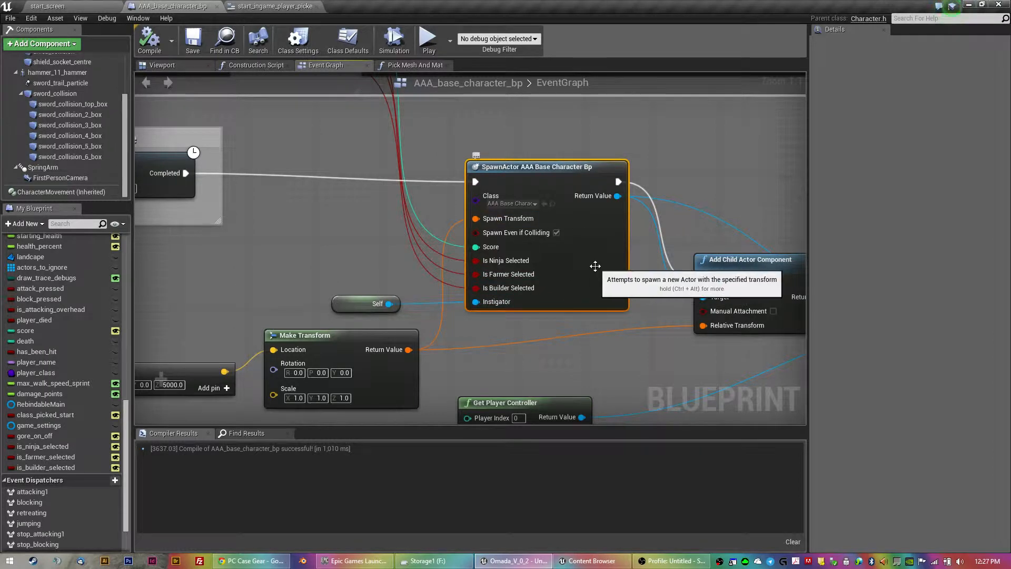
scroll("down", 3)
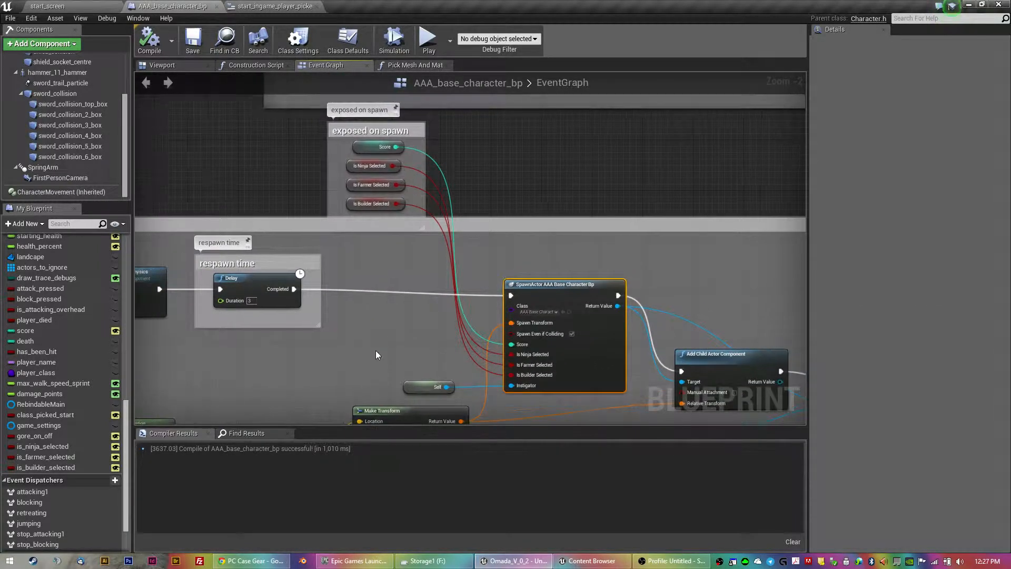
mouse_move(396, 307)
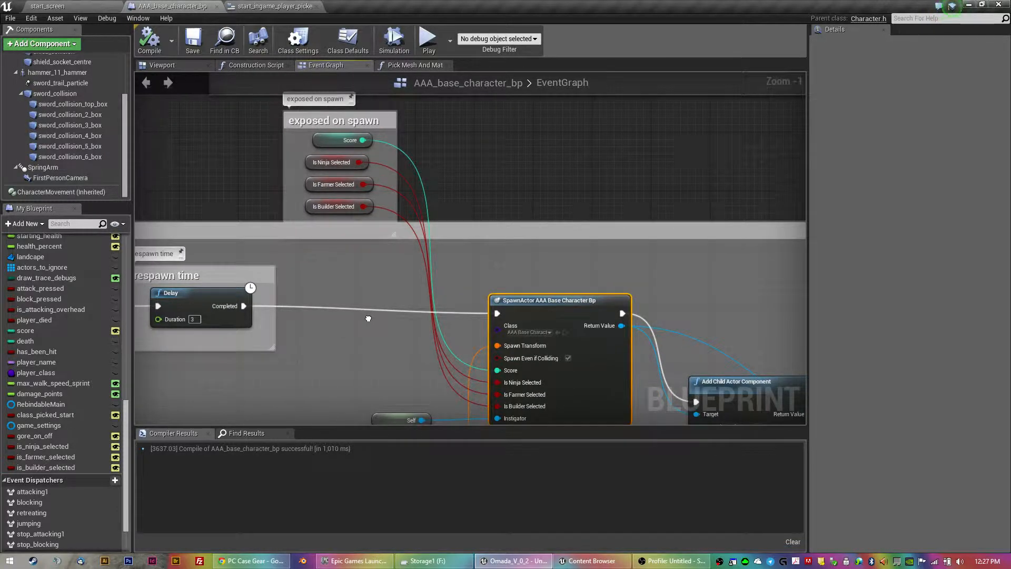
- Turn off Expose on Spawn for score, recompile, and select the Score getter
left_click(26, 330)
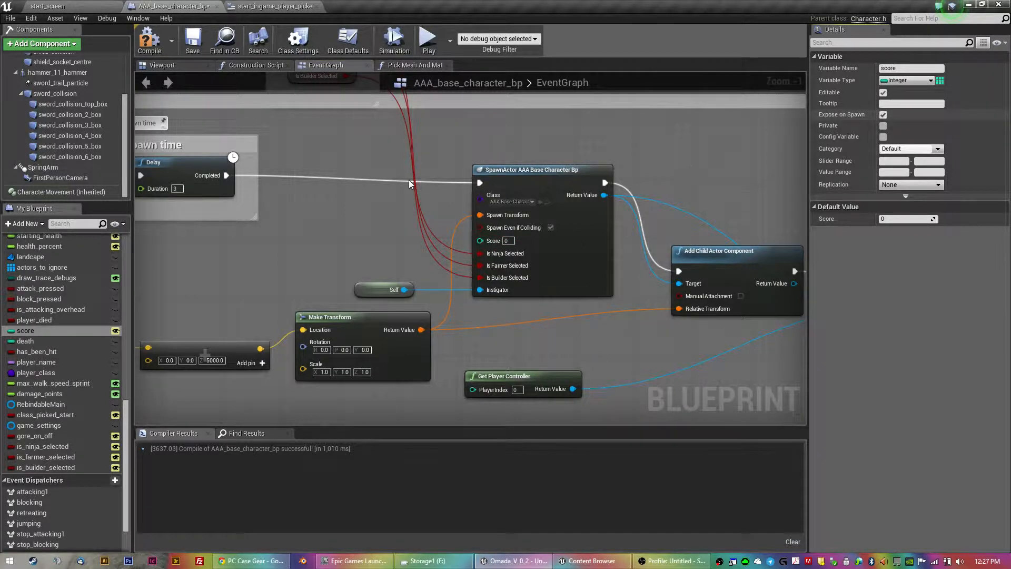
mouse_move(149, 40)
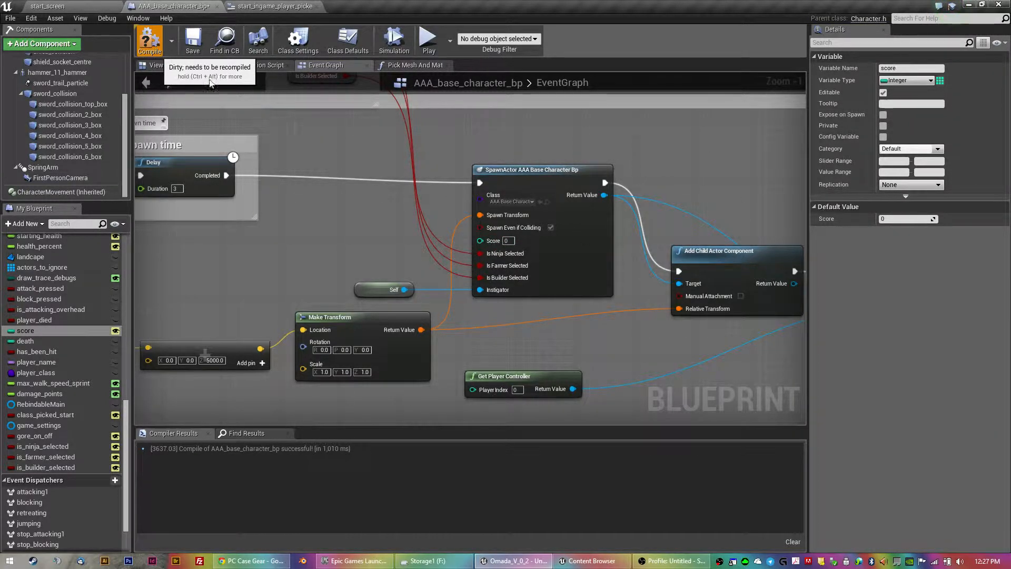
left_click(149, 40)
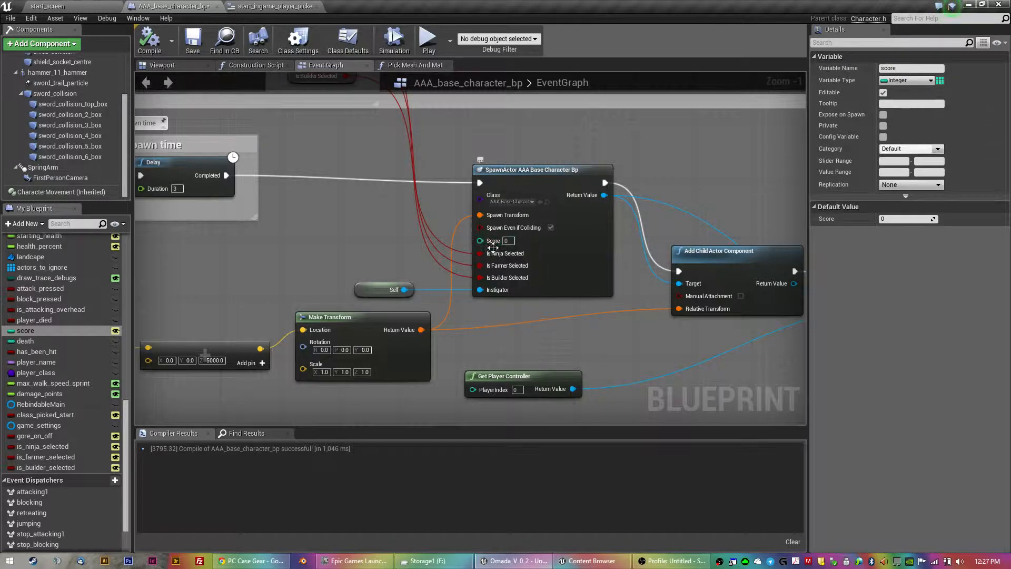
left_click(192, 40)
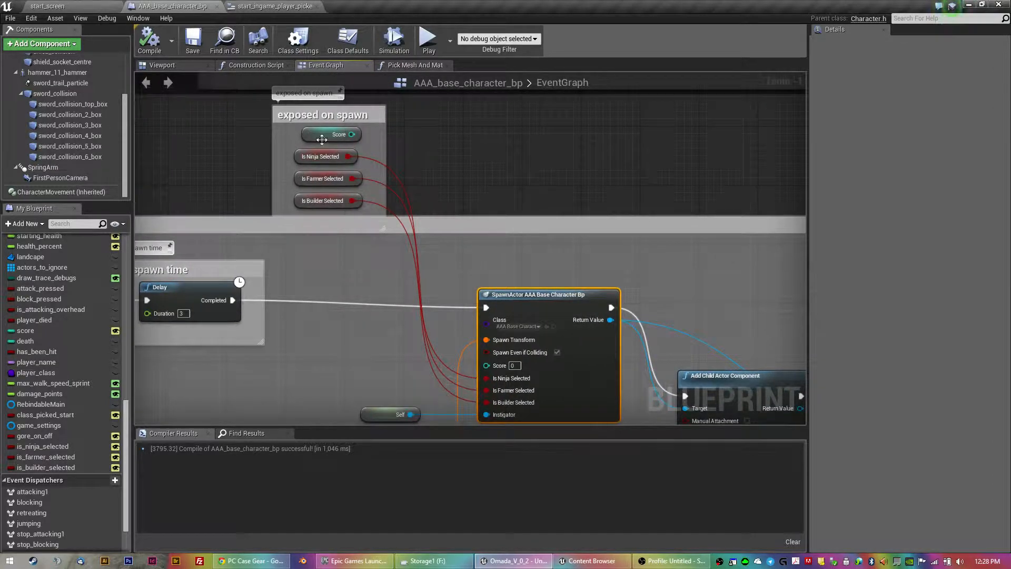
left_click(331, 134)
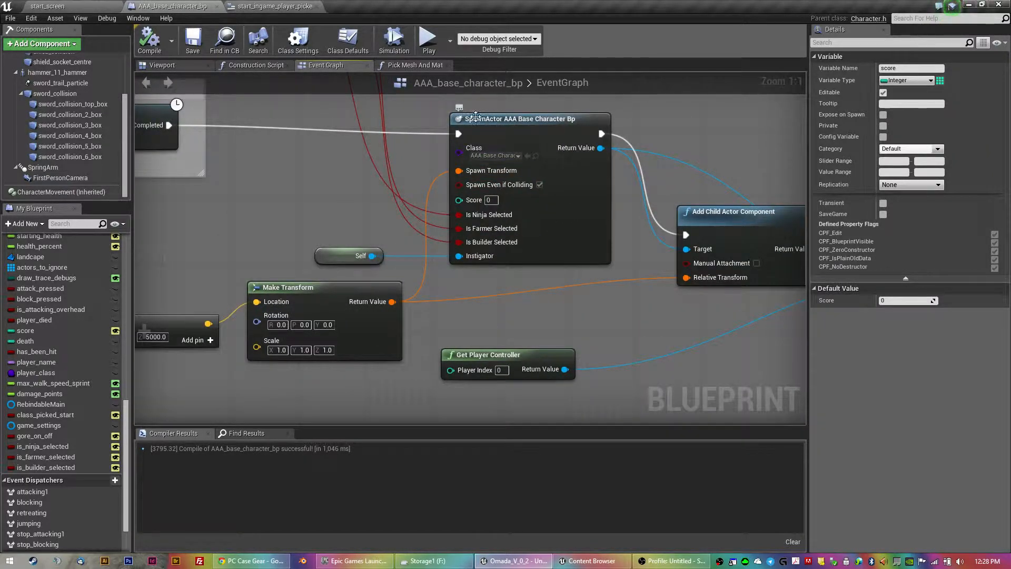
- Switch to the start_screen level tab
left_click(529, 118)
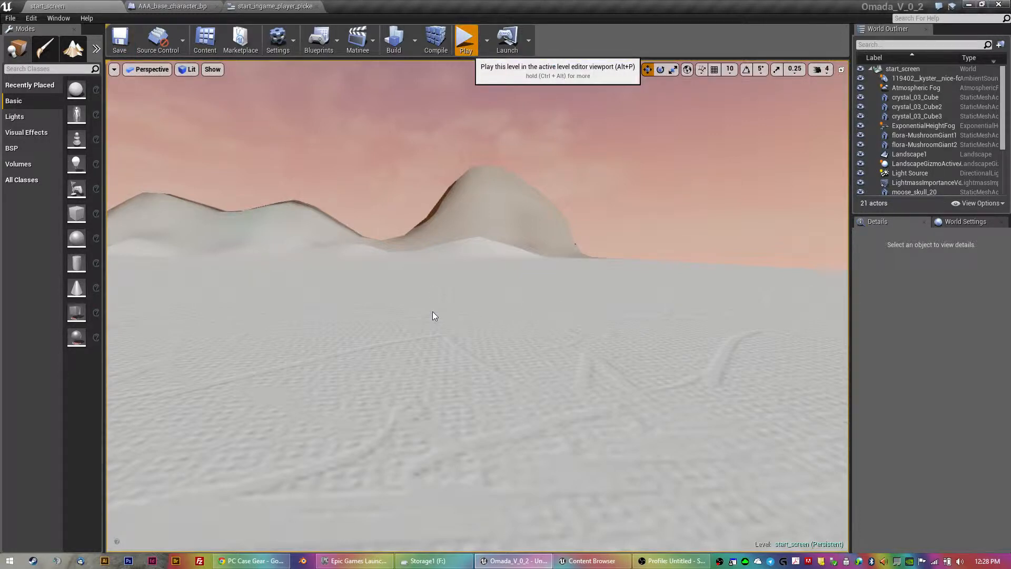
mouse_move(437, 341)
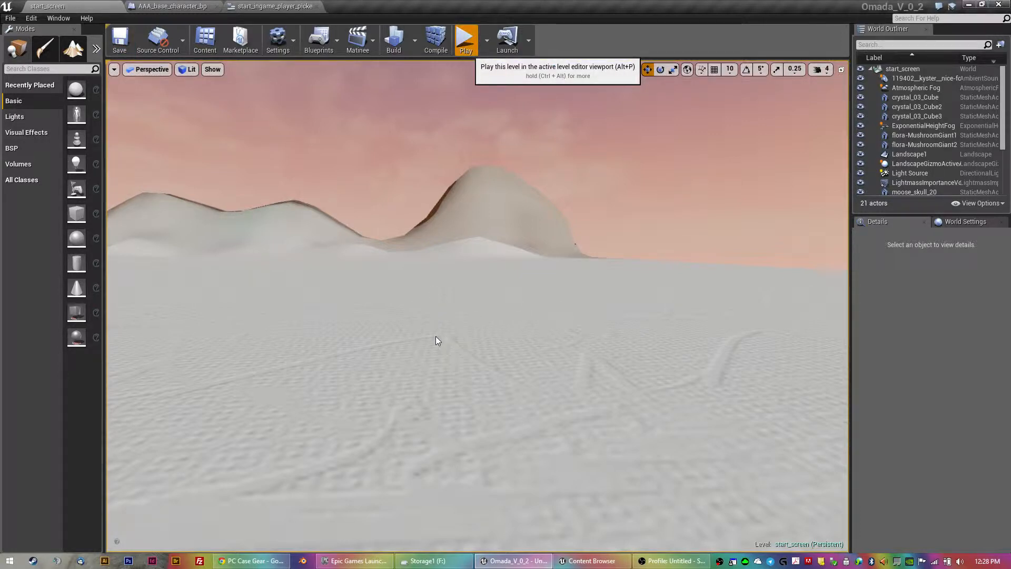
left_click(466, 39)
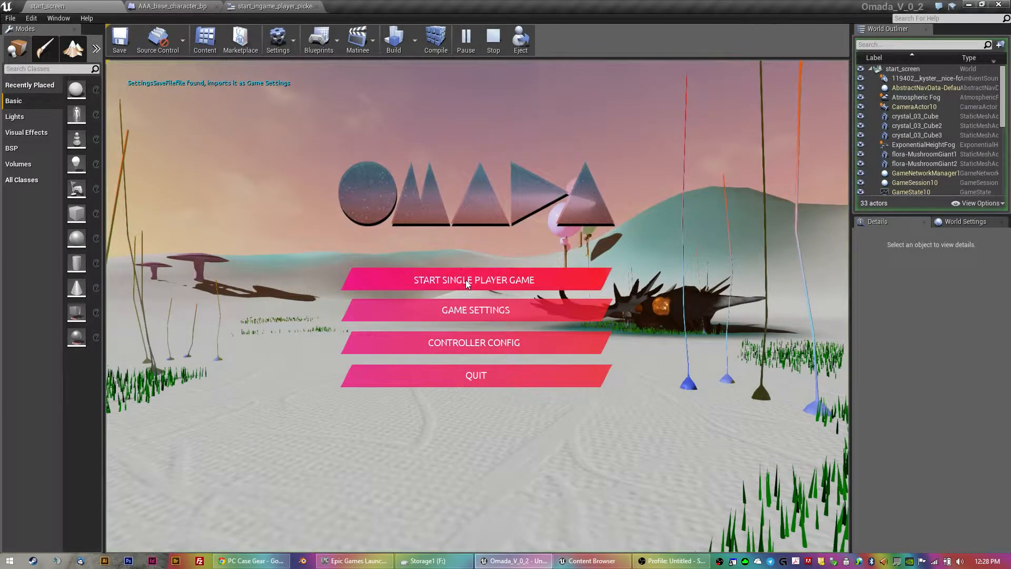
left_click(474, 279)
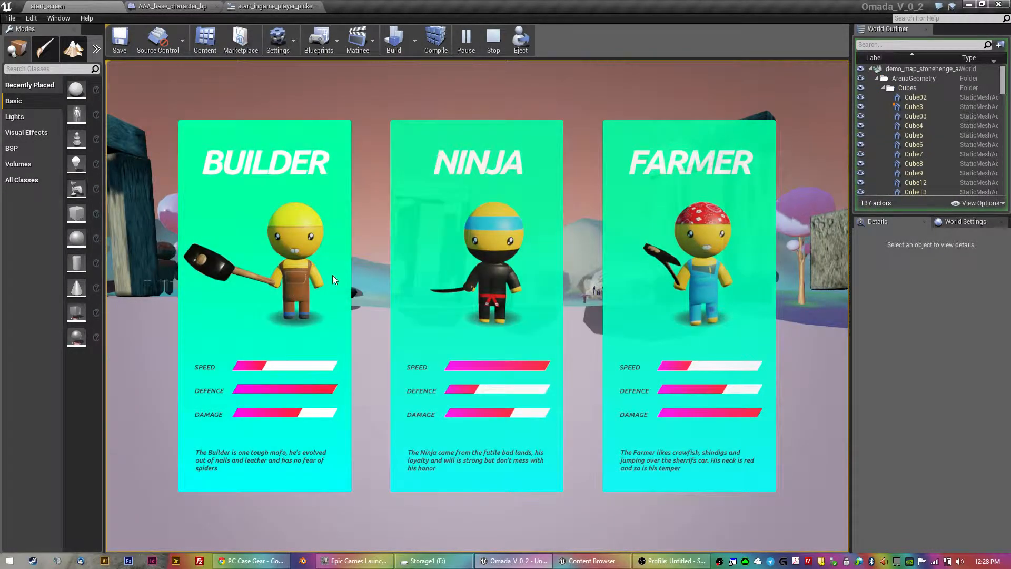
left_click(264, 258)
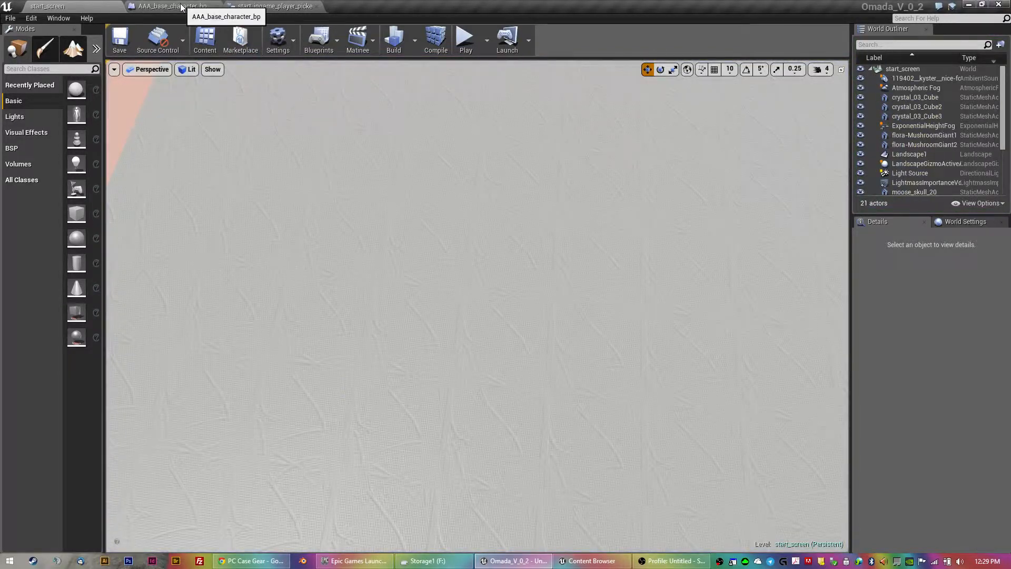
- Re-enable Expose on Spawn on the Score node, then go back to start_screen
left_click(171, 6)
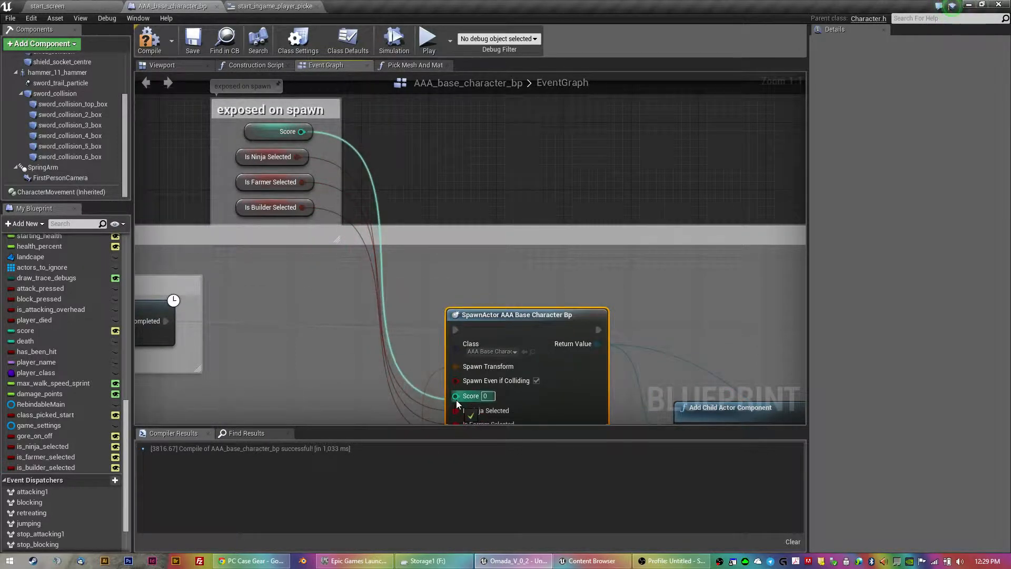
left_click(278, 131)
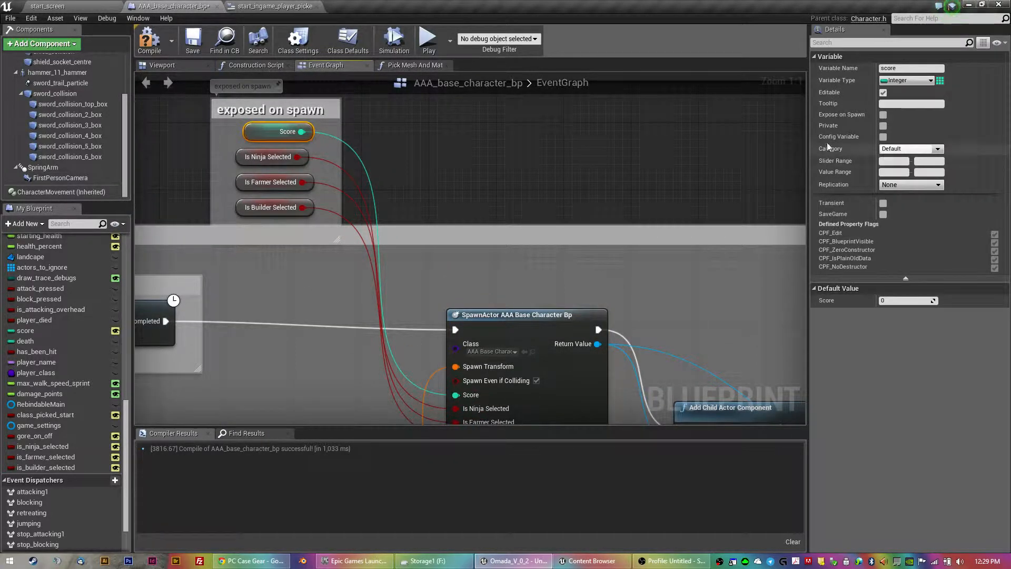
left_click(884, 115)
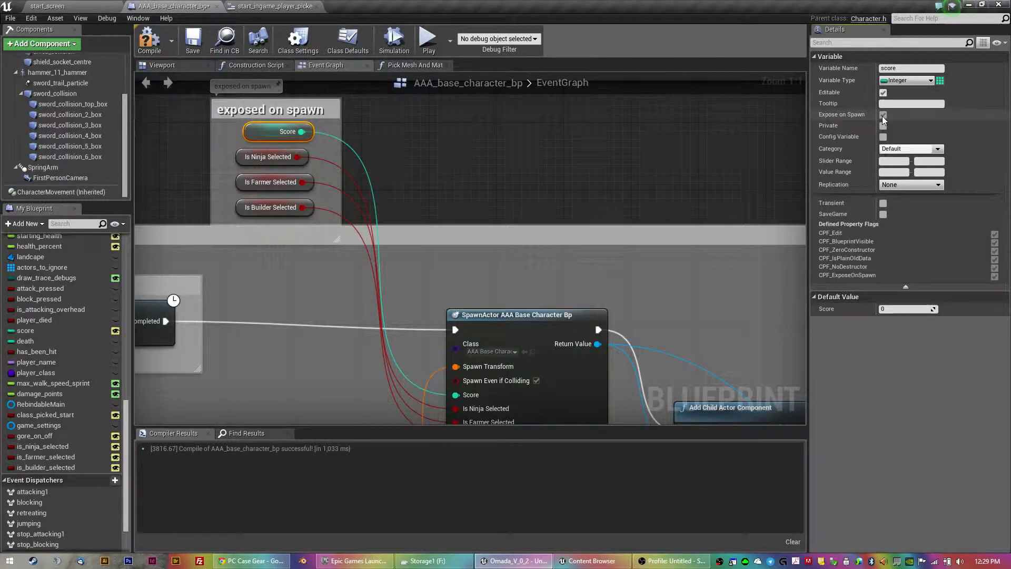
left_click(884, 114)
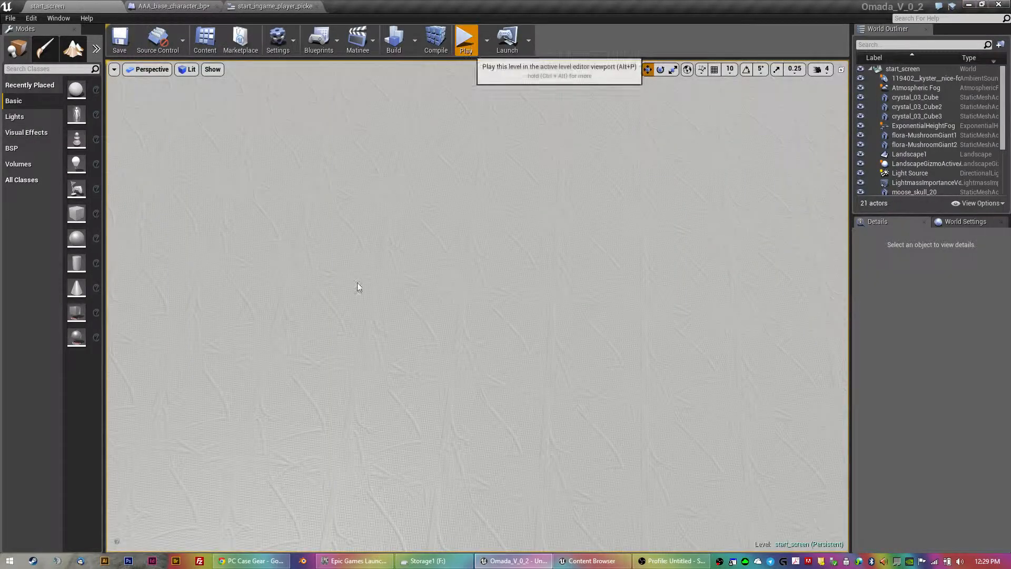
mouse_move(357, 330)
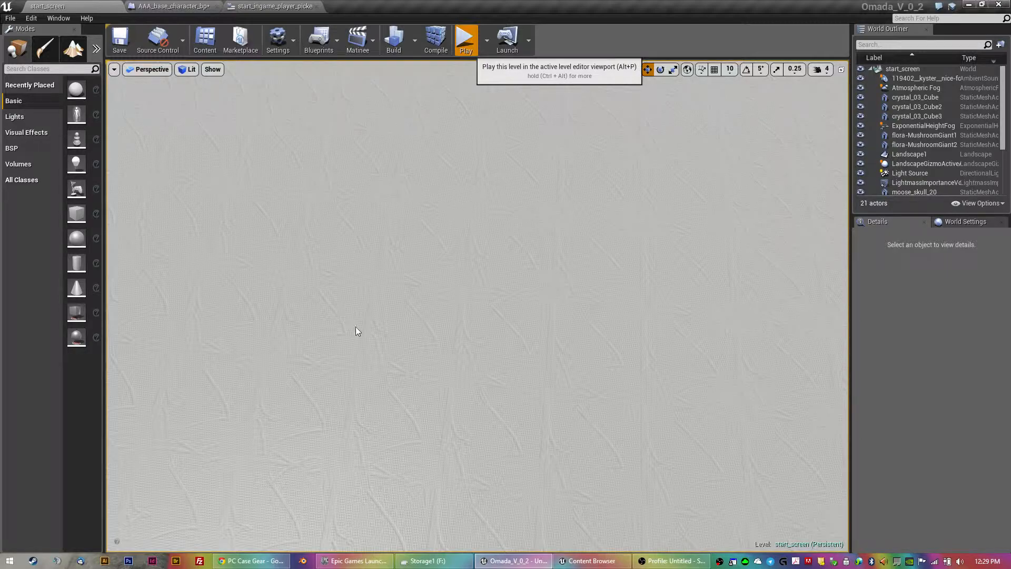
mouse_move(370, 331)
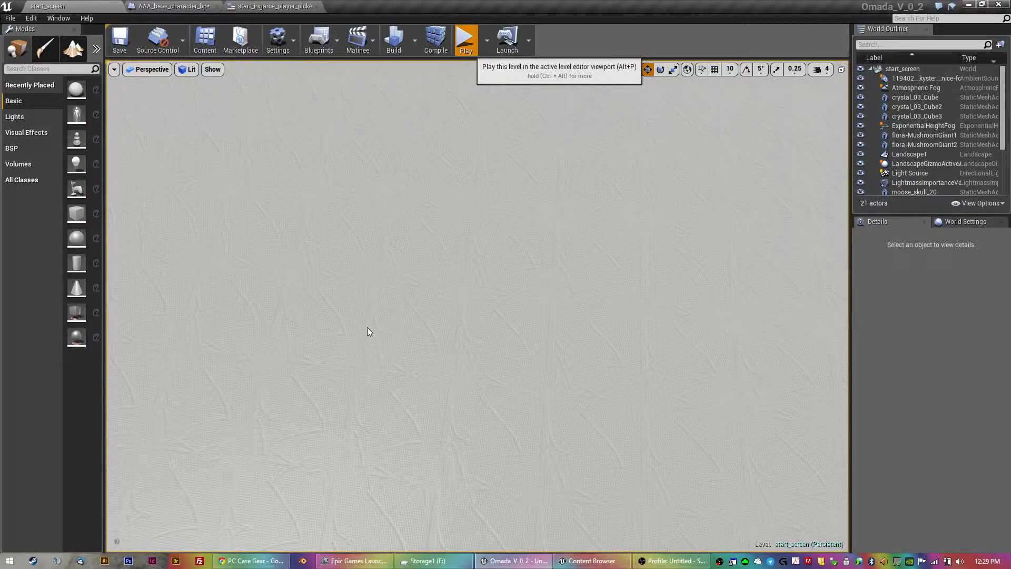
- Play in editor and start a single-player game in the stonehenge arena
left_click(466, 38)
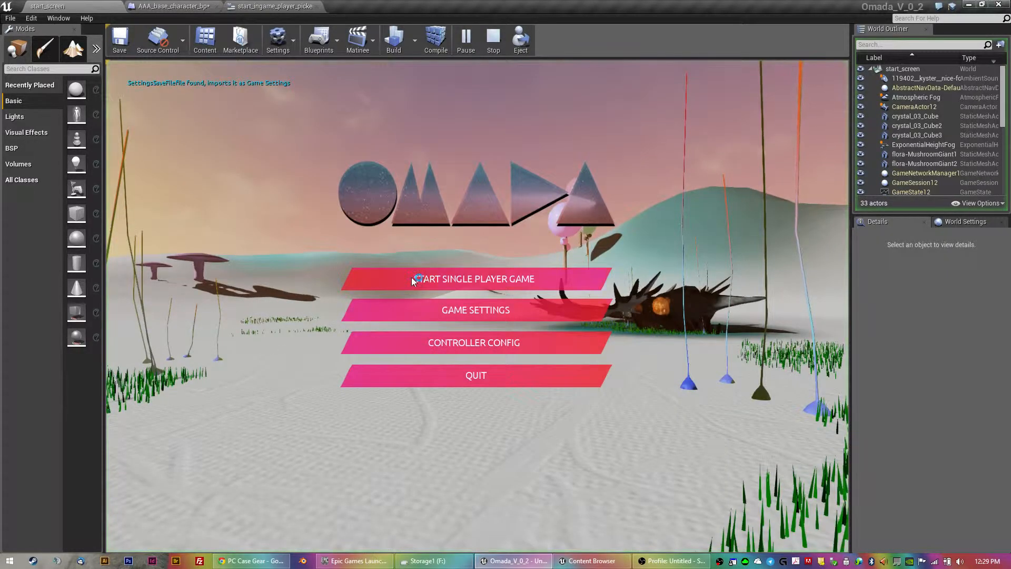
left_click(475, 279)
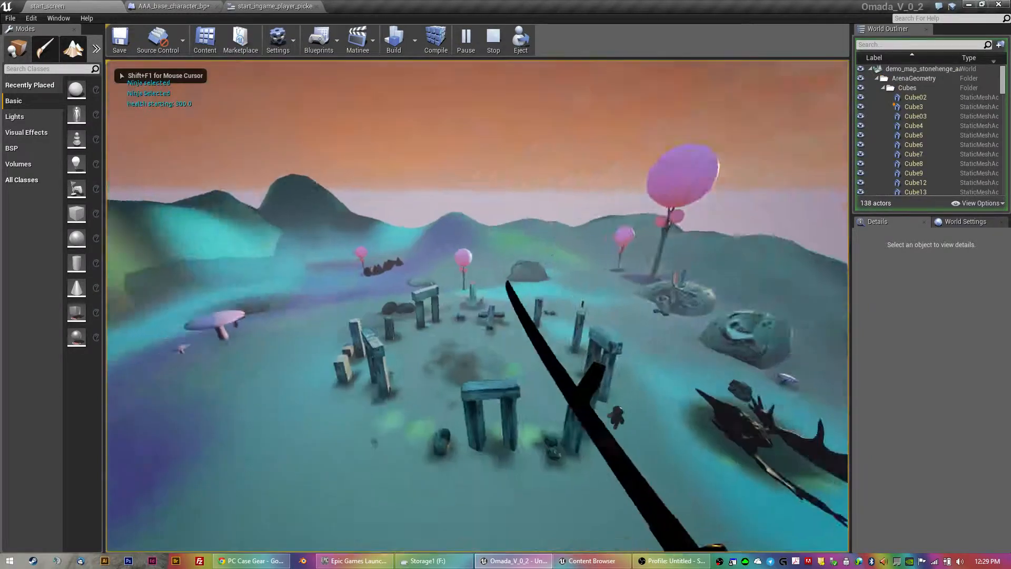